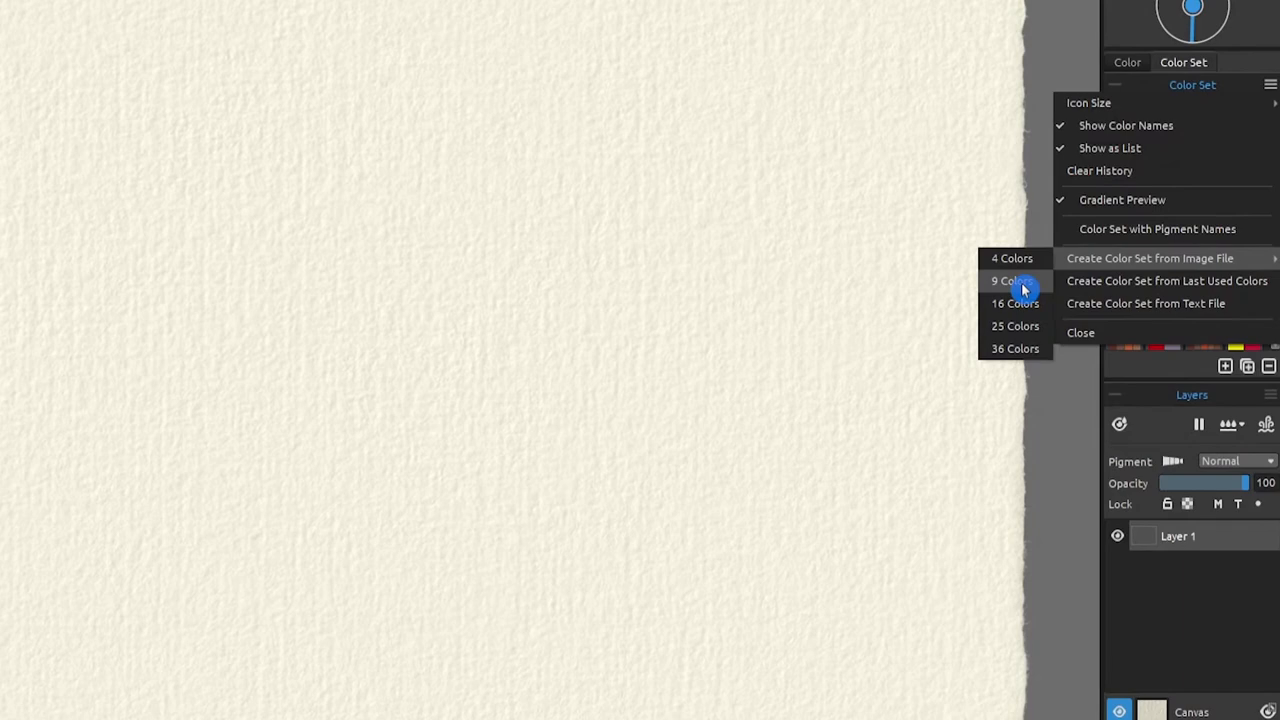
Step: Create a 9 Colors color set from the sunset reference photo image file
{"action": "left_click", "coordinate": [1149, 258]}
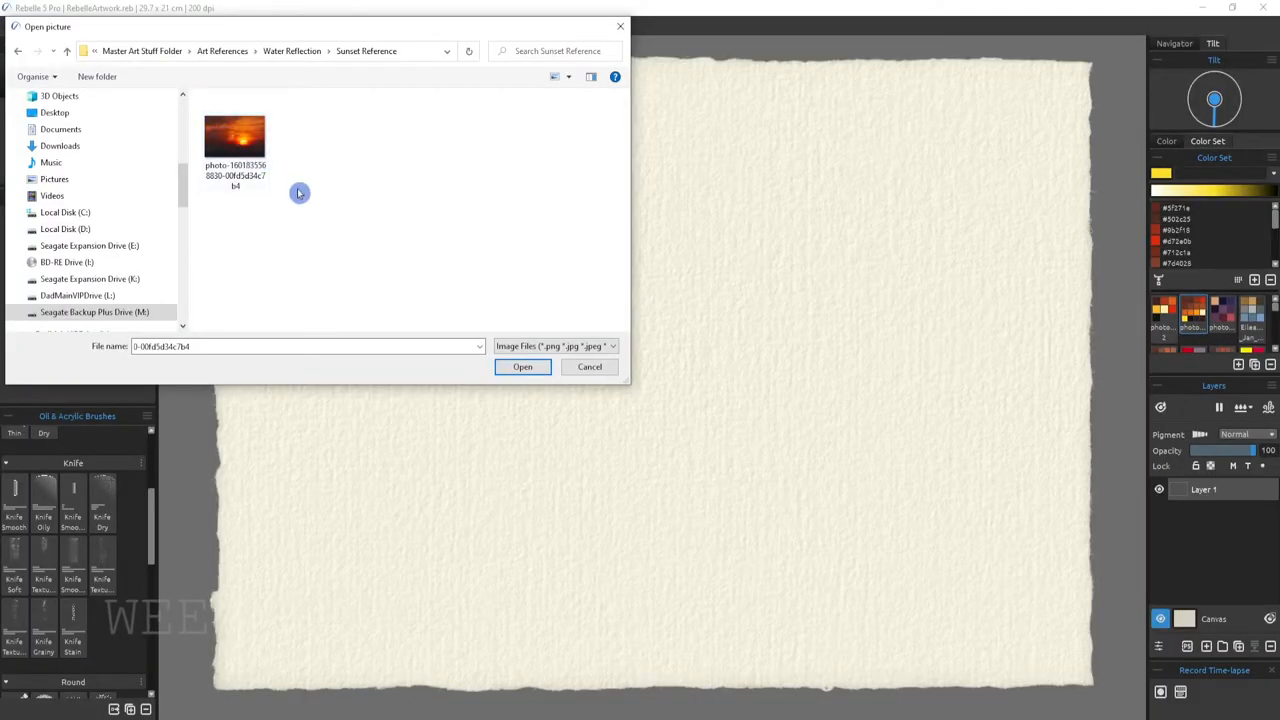
{"action": "left_click", "coordinate": [589, 366]}
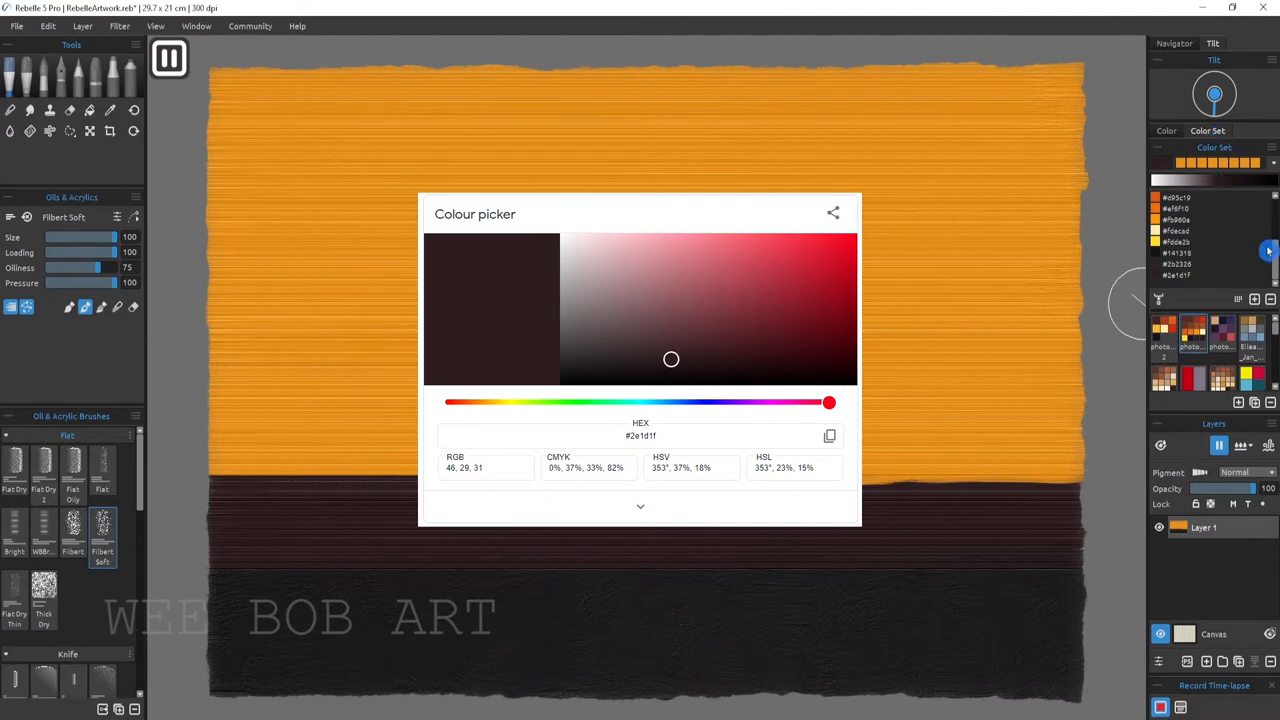
{"action": "mouse_move", "coordinate": [812, 530]}
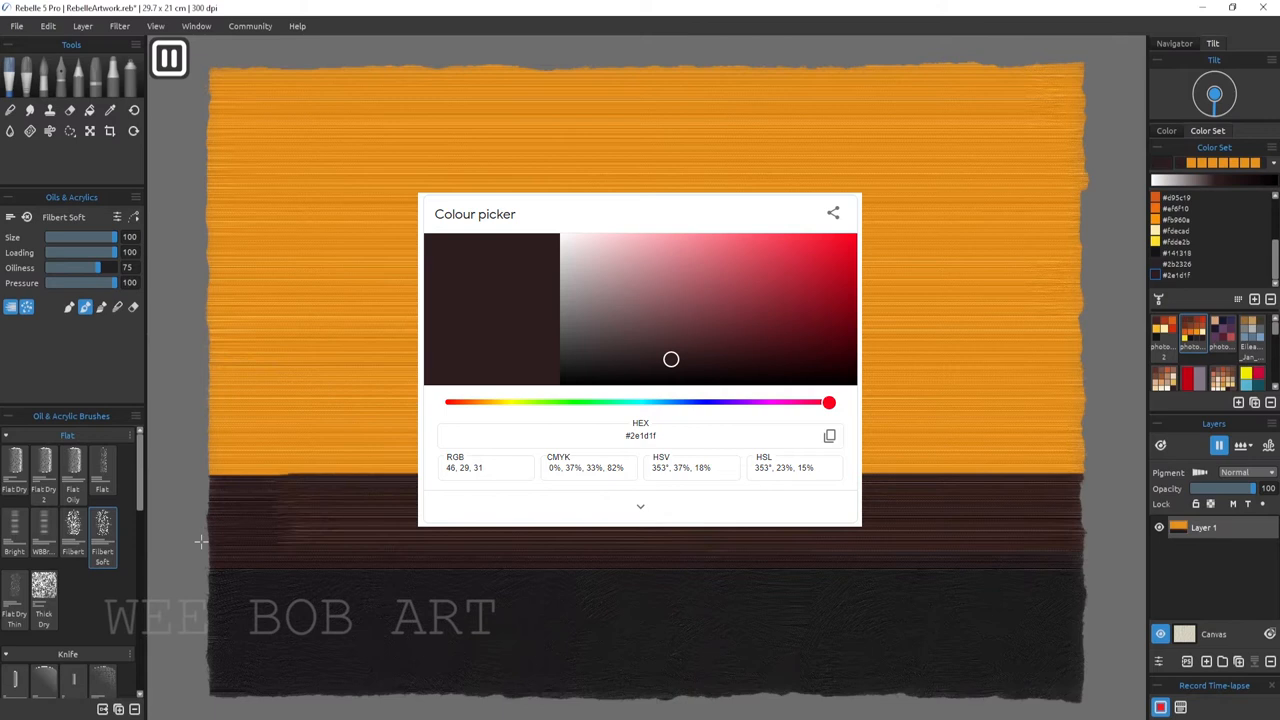
Step: Paint overlapping dark brown strokes into the sky's top-left corner, blending into the orange
{"action": "left_click_drag", "start_coordinate": [829, 402], "coordinate": [472, 404]}
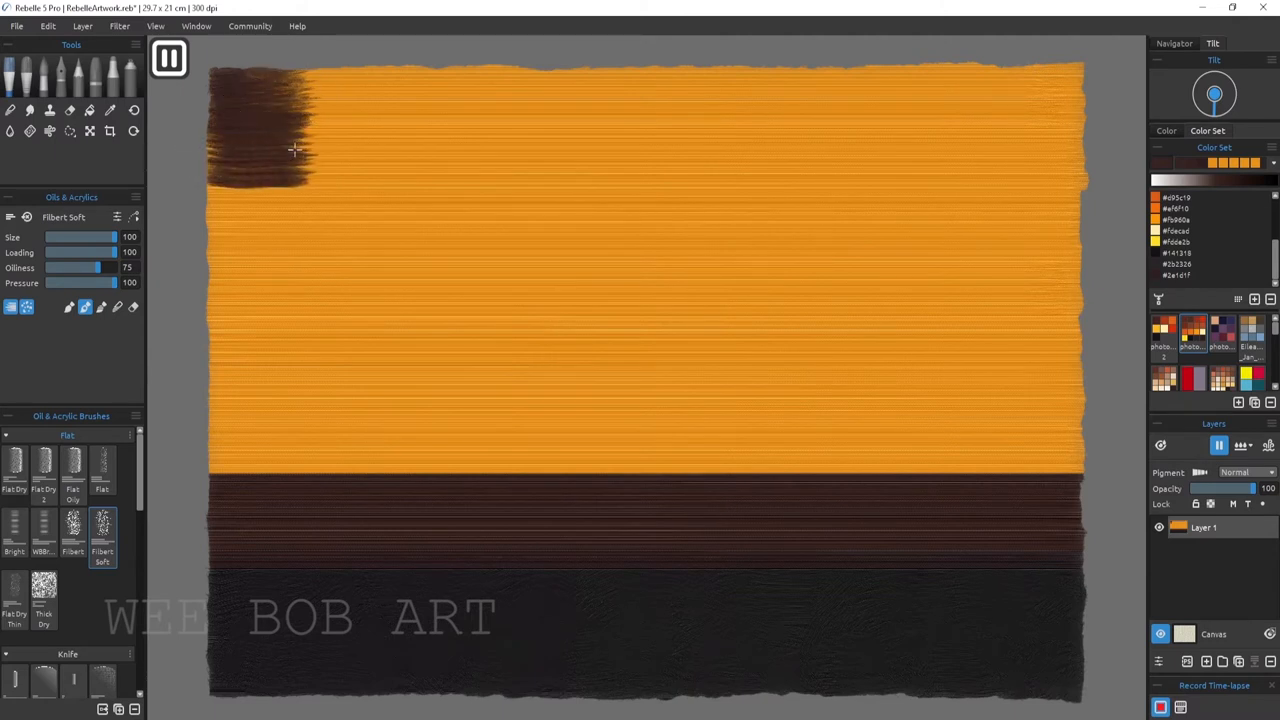
{"action": "left_click_drag", "start_coordinate": [295, 150], "coordinate": [298, 90]}
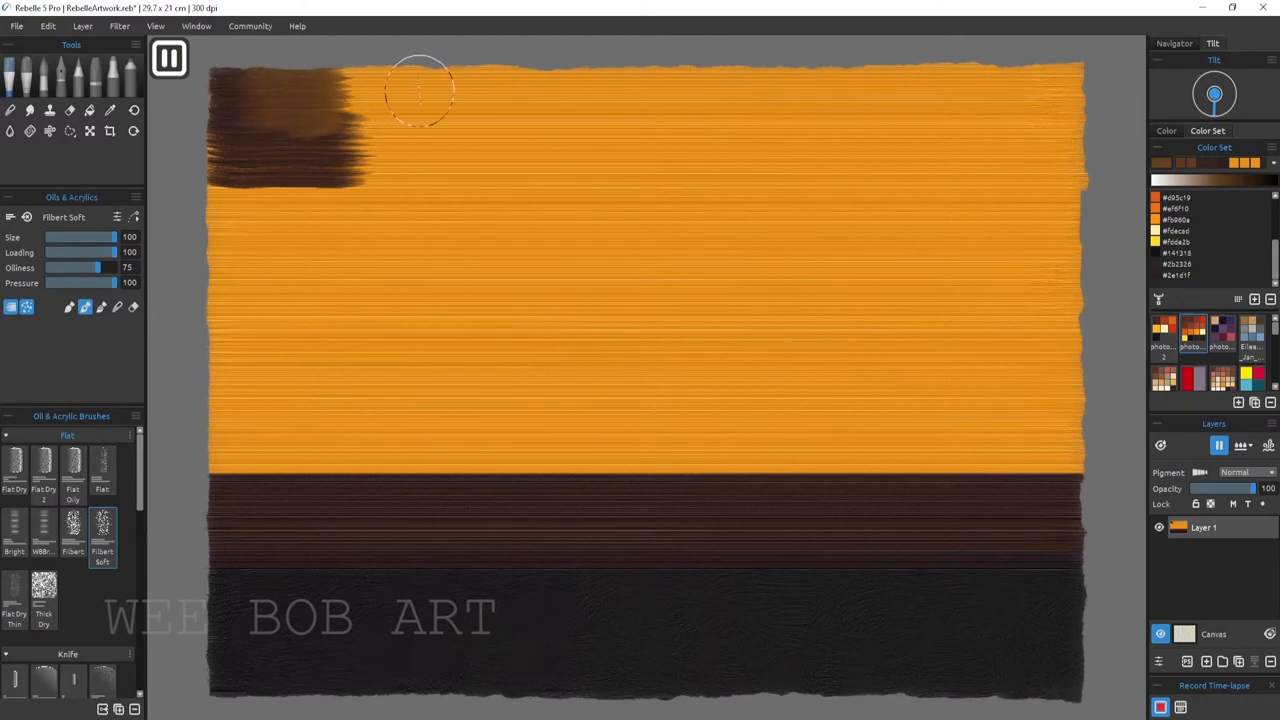
{"action": "left_click_drag", "start_coordinate": [420, 90], "coordinate": [375, 150]}
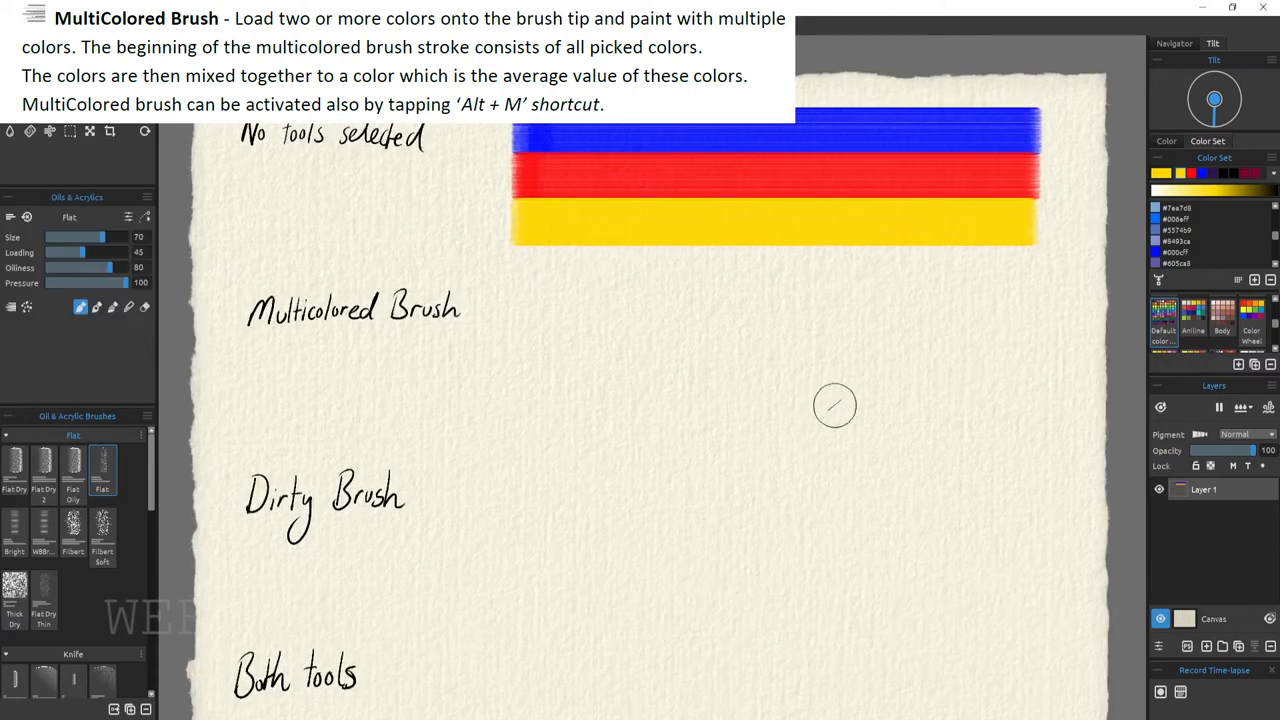
Step: Paint multicoloured sample strokes beside the label, then vertical strokes picking up the colour bands
{"action": "left_click_drag", "start_coordinate": [510, 308], "coordinate": [1030, 308]}
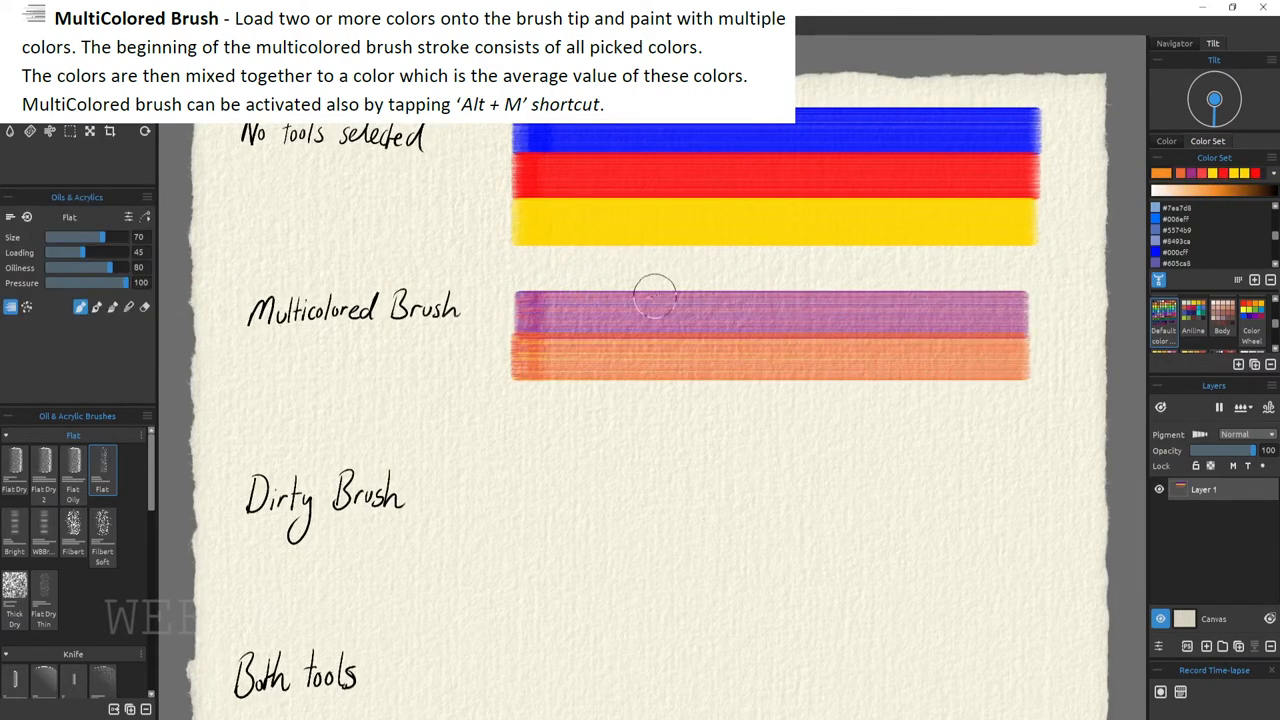
{"action": "left_click_drag", "start_coordinate": [655, 295], "coordinate": [517, 453]}
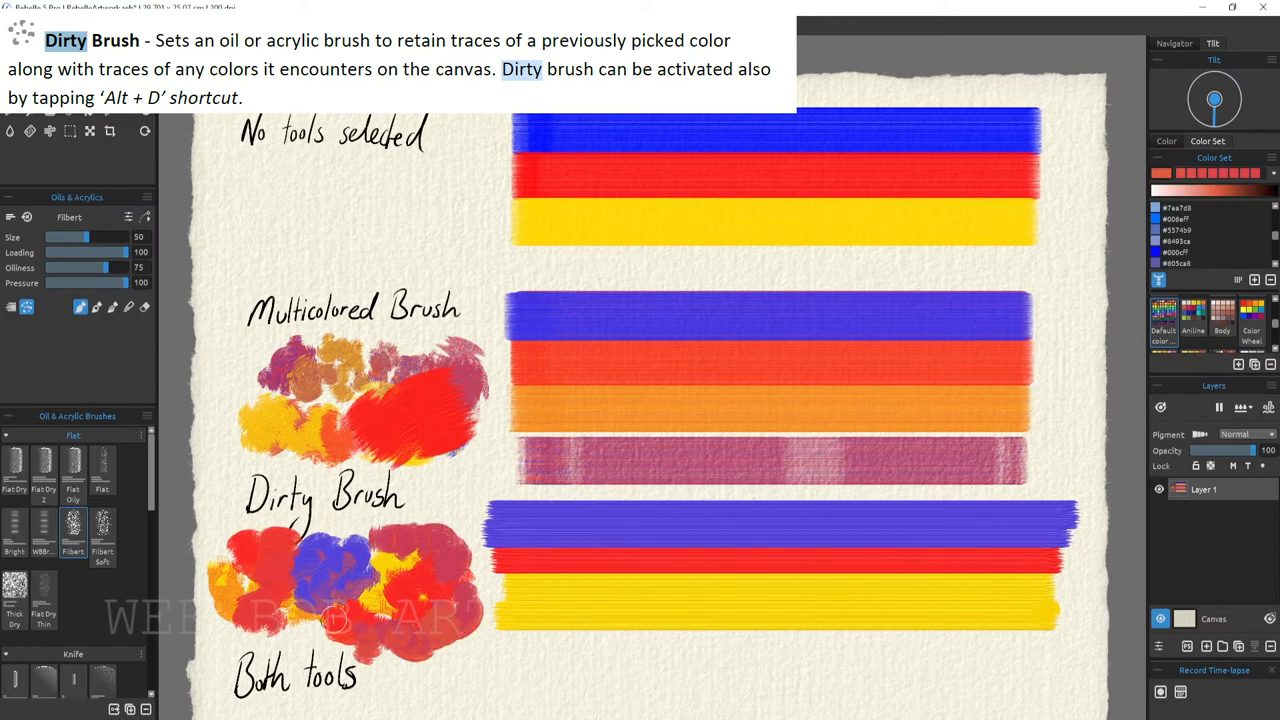
{"action": "scroll", "scroll_direction": "down", "scroll_amount": 3}
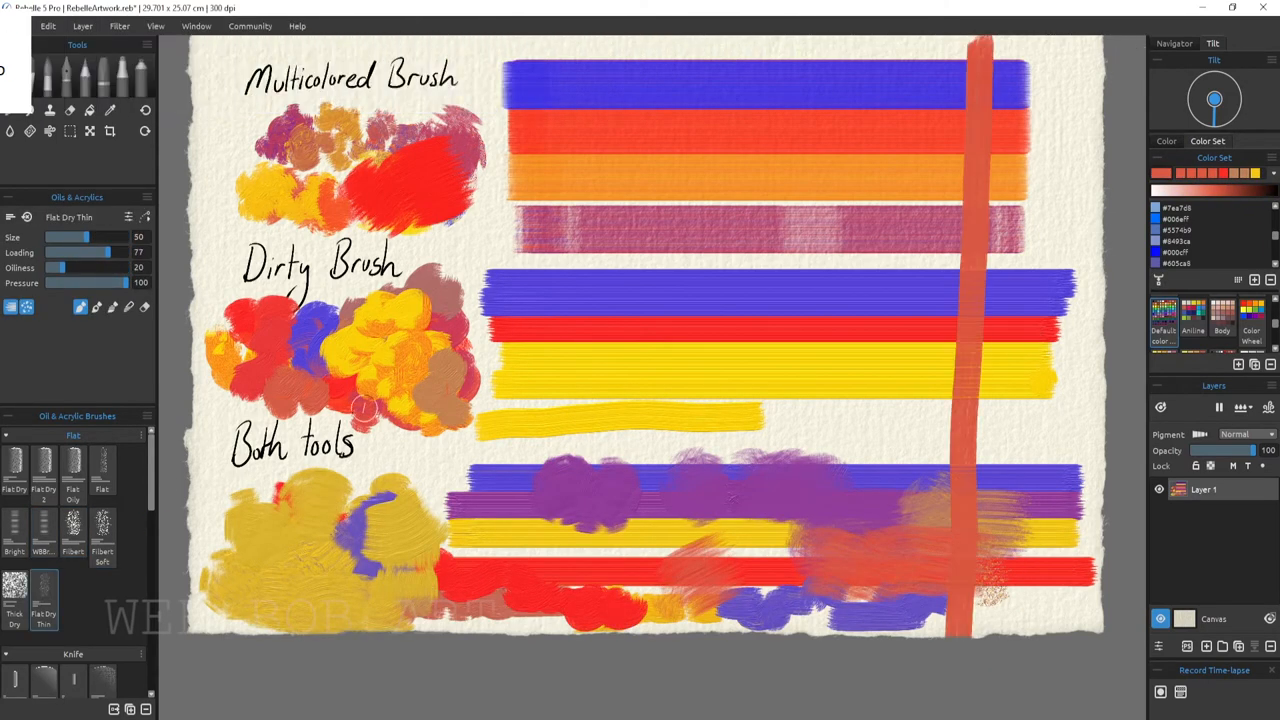
{"action": "left_click_drag", "start_coordinate": [845, 60], "coordinate": [850, 210]}
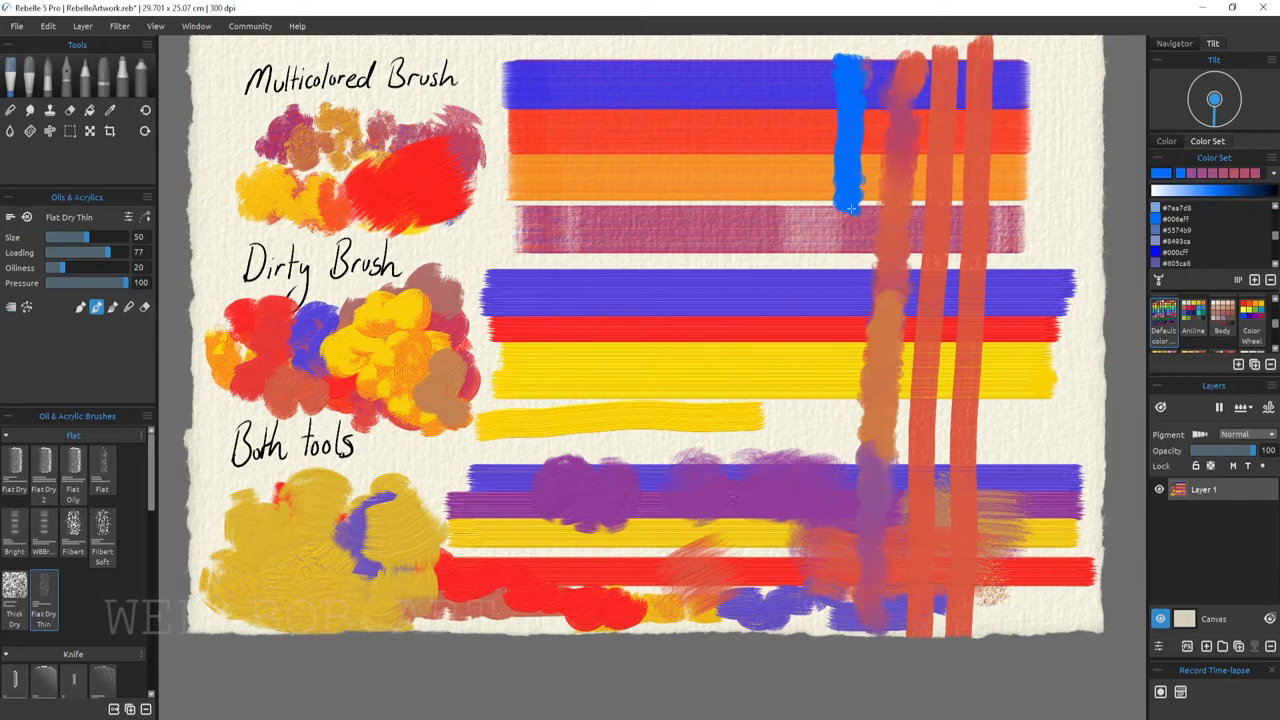
{"action": "left_click_drag", "start_coordinate": [845, 80], "coordinate": [790, 630]}
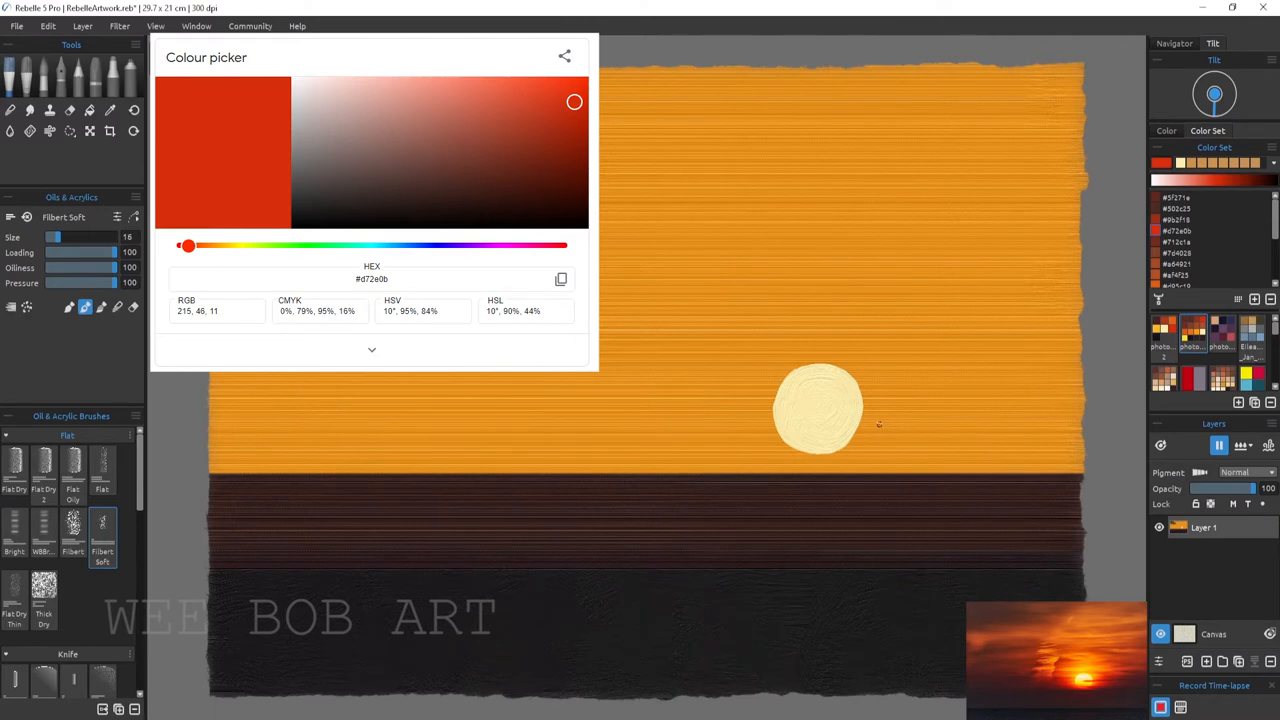
Step: Paint red cloud streaks beside the pale sun and dark brown over the upper-left sky
{"action": "left_click_drag", "start_coordinate": [850, 418], "coordinate": [935, 418]}
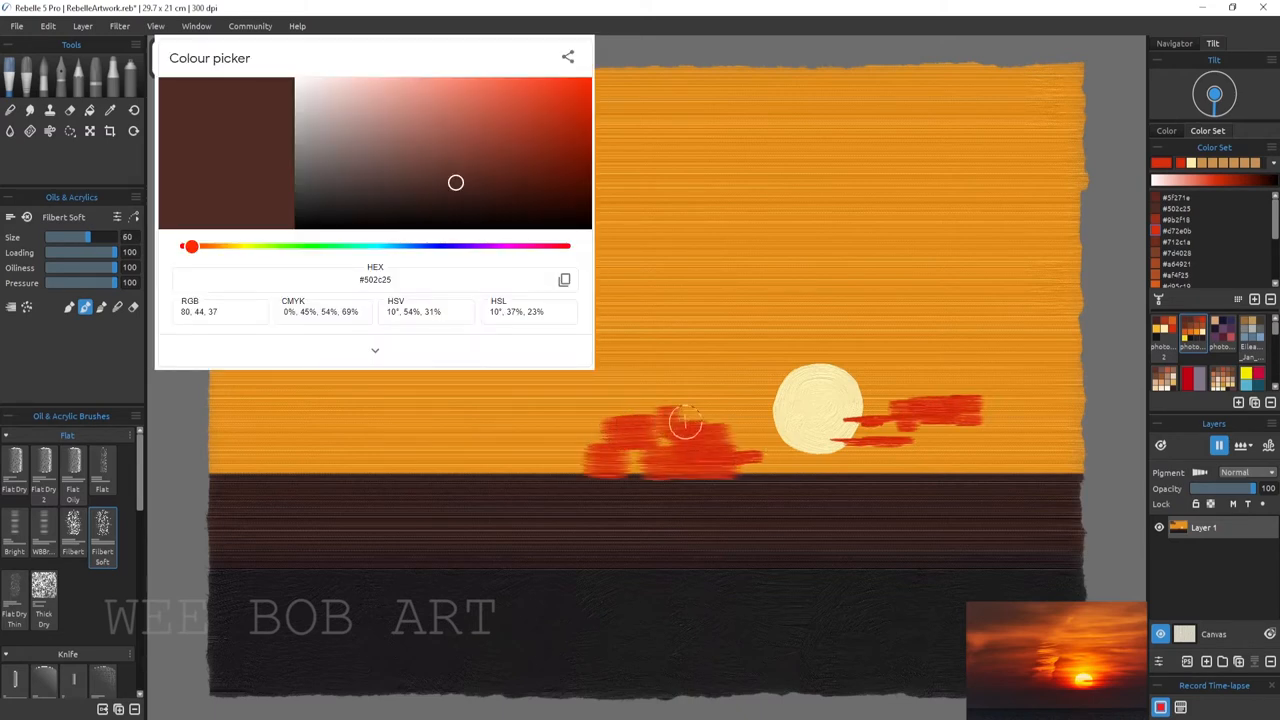
{"action": "mouse_move", "coordinate": [900, 265]}
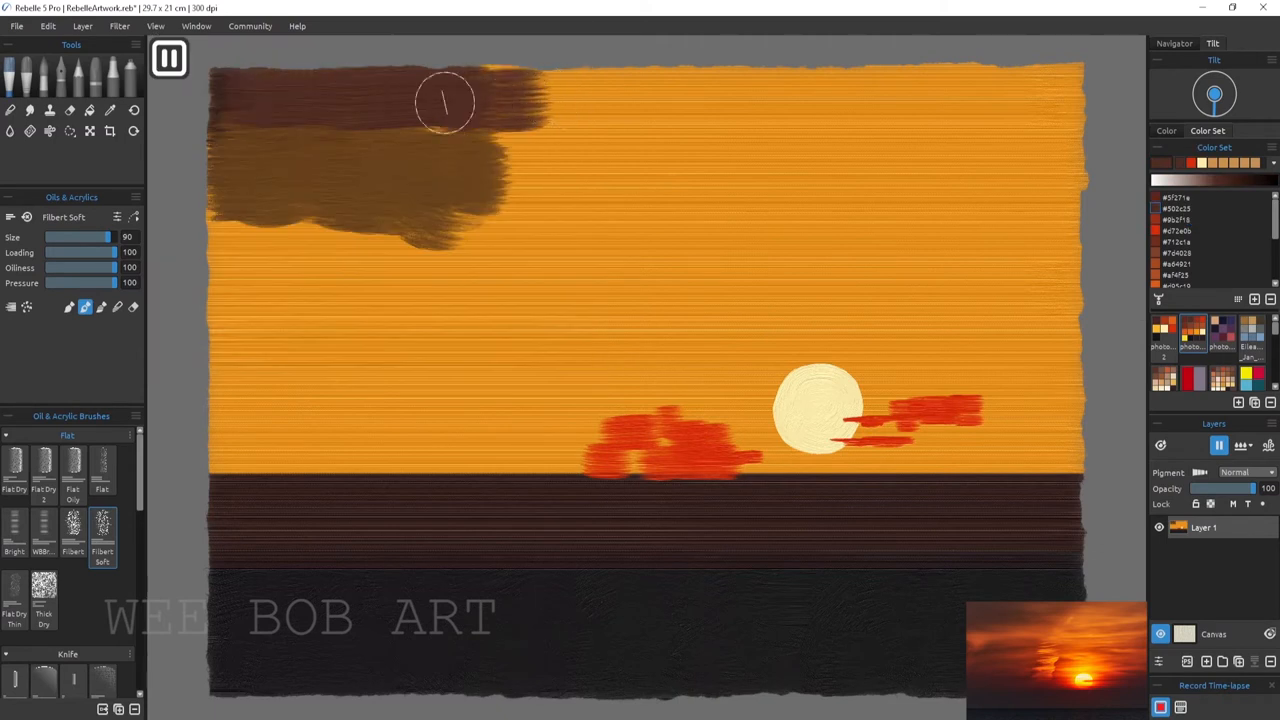
{"action": "left_click_drag", "start_coordinate": [445, 105], "coordinate": [373, 195]}
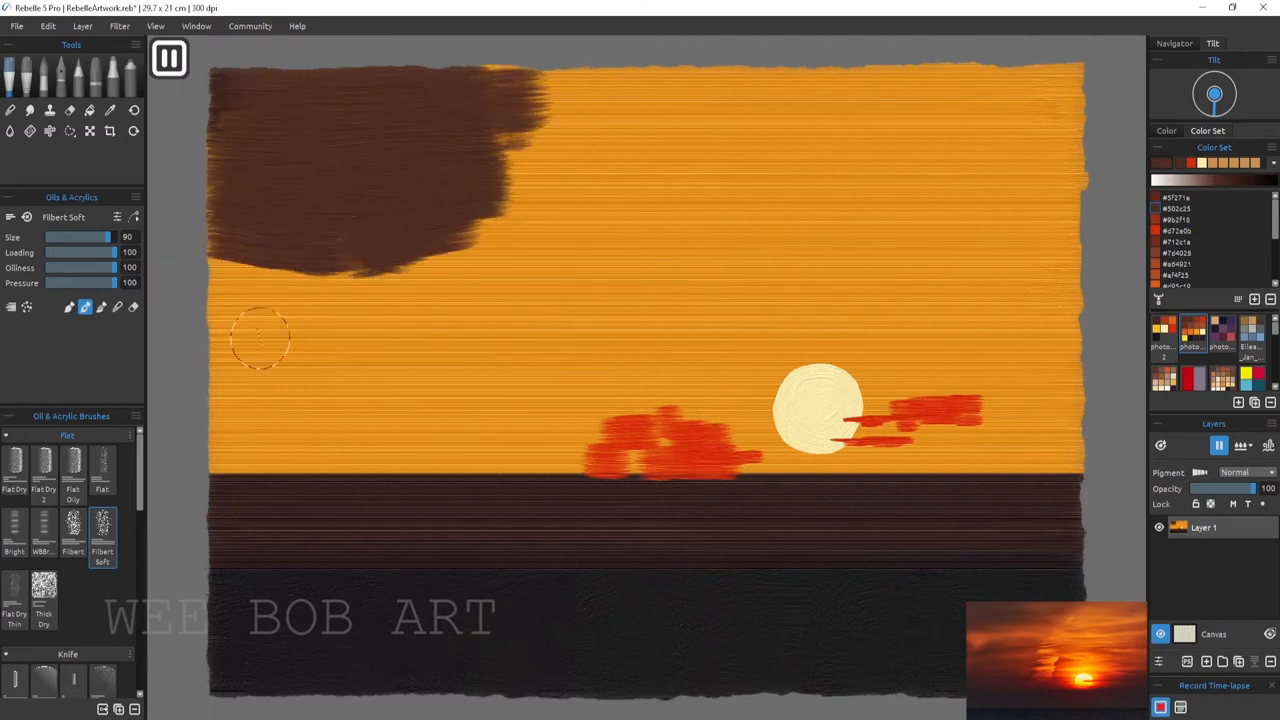
{"action": "left_click_drag", "start_coordinate": [260, 340], "coordinate": [480, 395]}
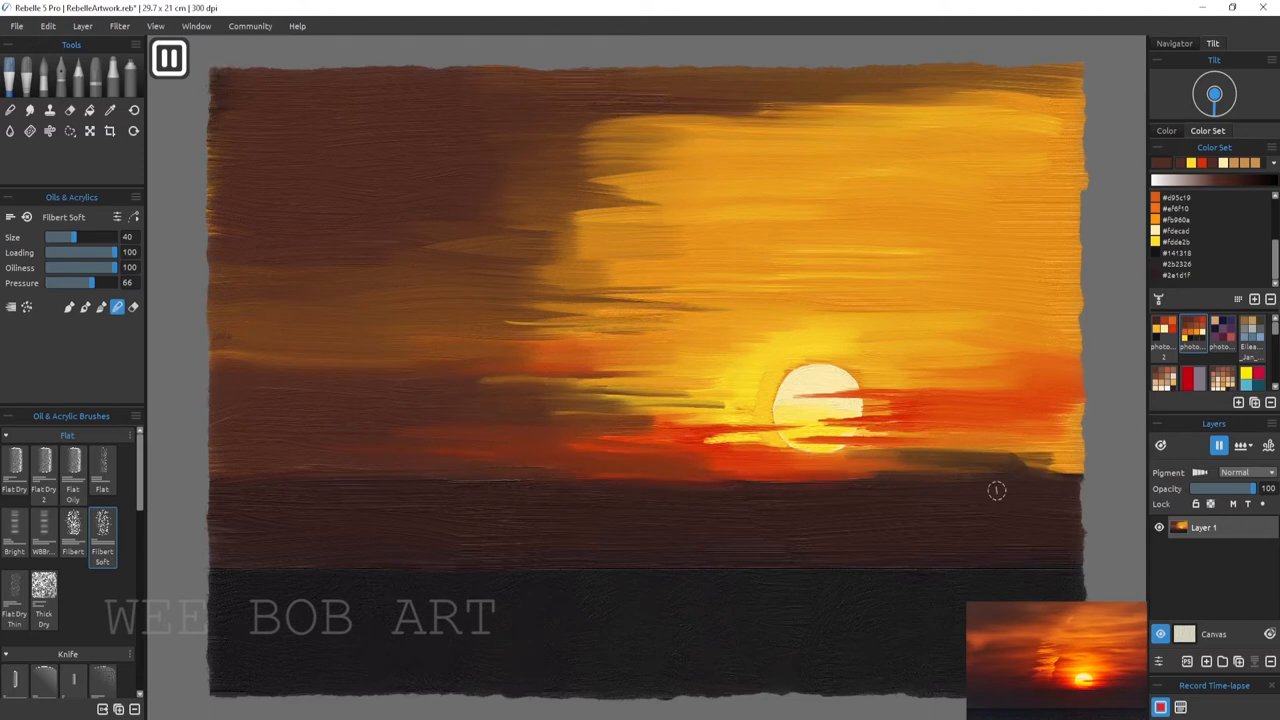
Step: Darken the sea just below the horizon
{"action": "left_click_drag", "start_coordinate": [60, 237], "coordinate": [95, 237]}
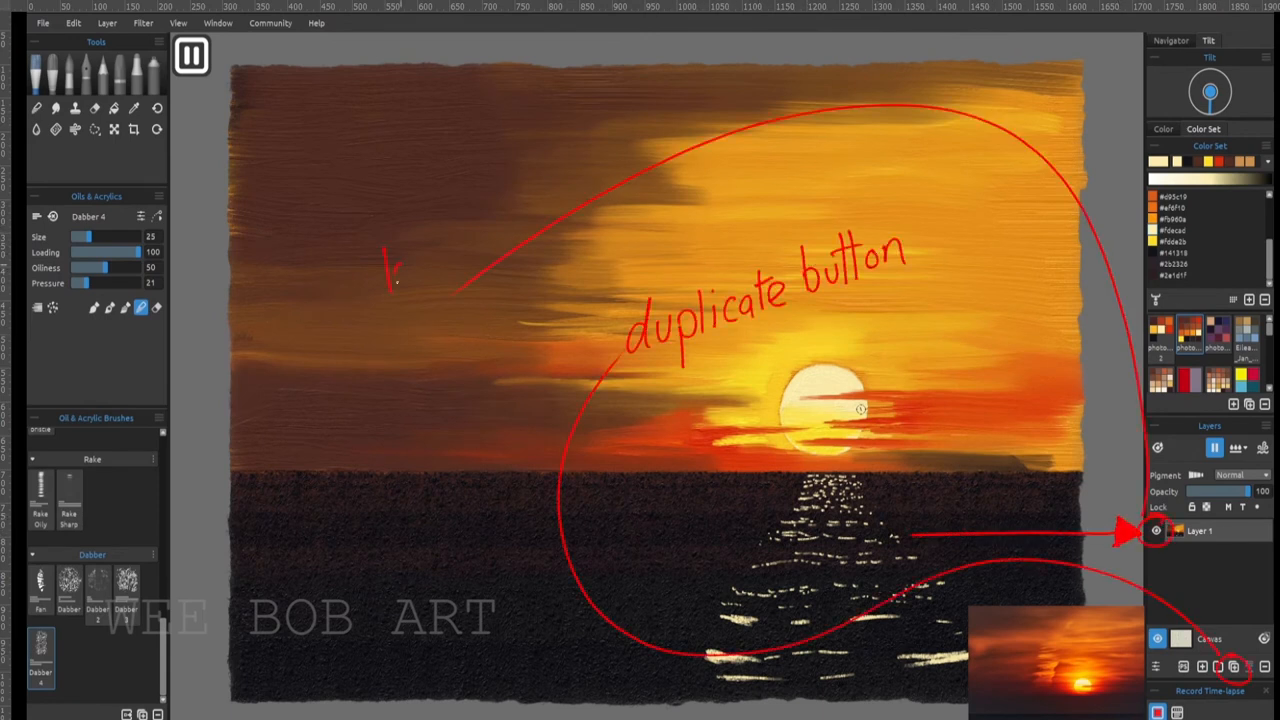
Step: Paint the near-black jagged cliff on the right with Dabber 4
{"action": "left_click_drag", "start_coordinate": [390, 290], "coordinate": [680, 160]}
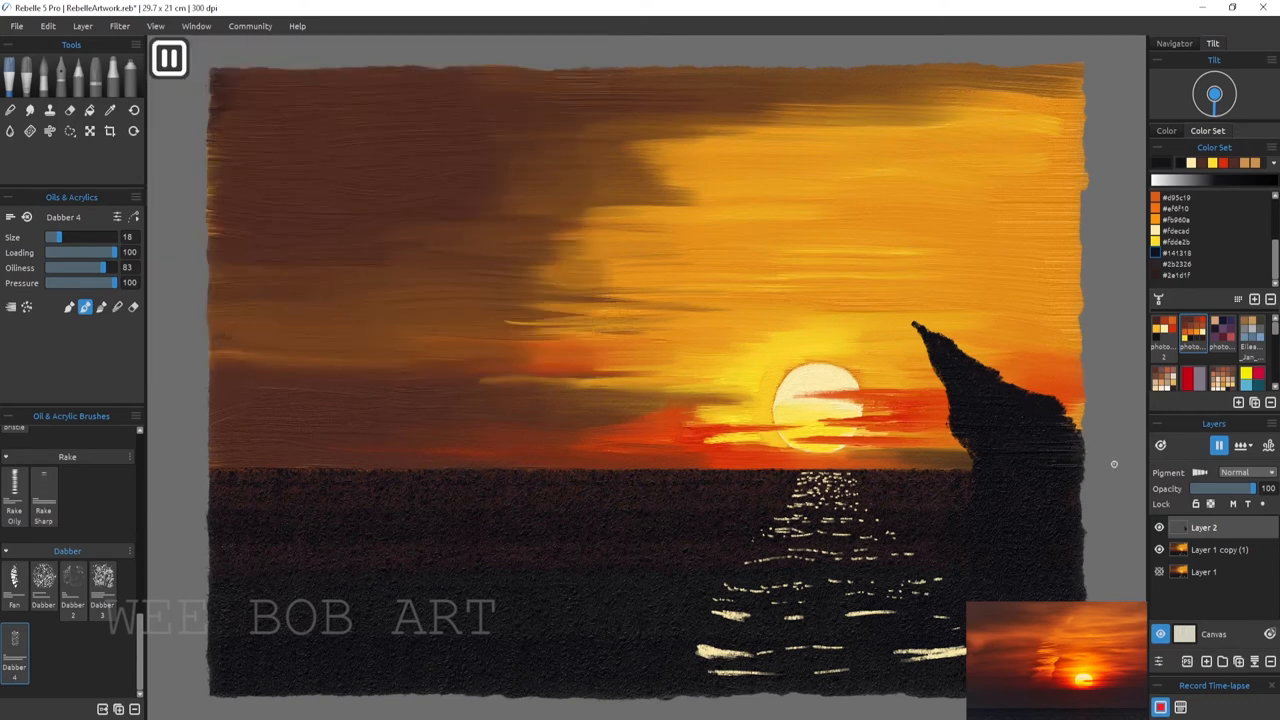
{"action": "mouse_move", "coordinate": [985, 453]}
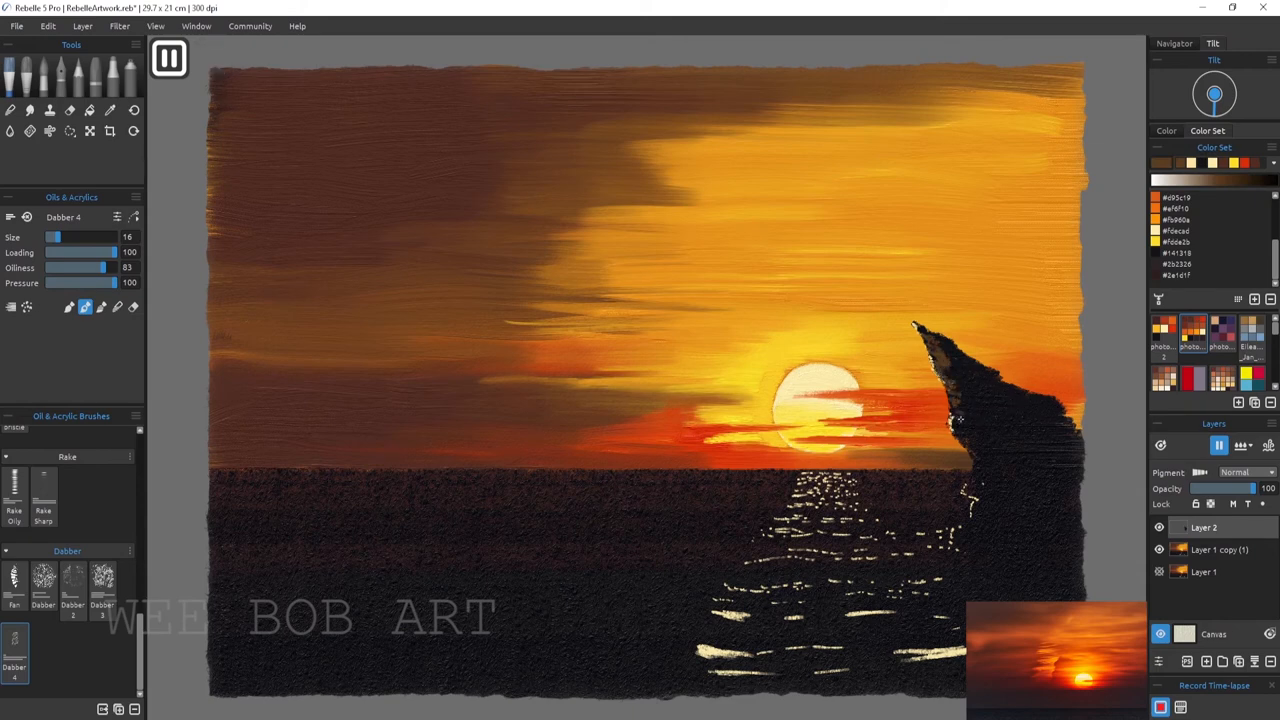
Step: Add faint light touches near the cliff's tip
{"action": "left_click_drag", "start_coordinate": [55, 237], "coordinate": [82, 237]}
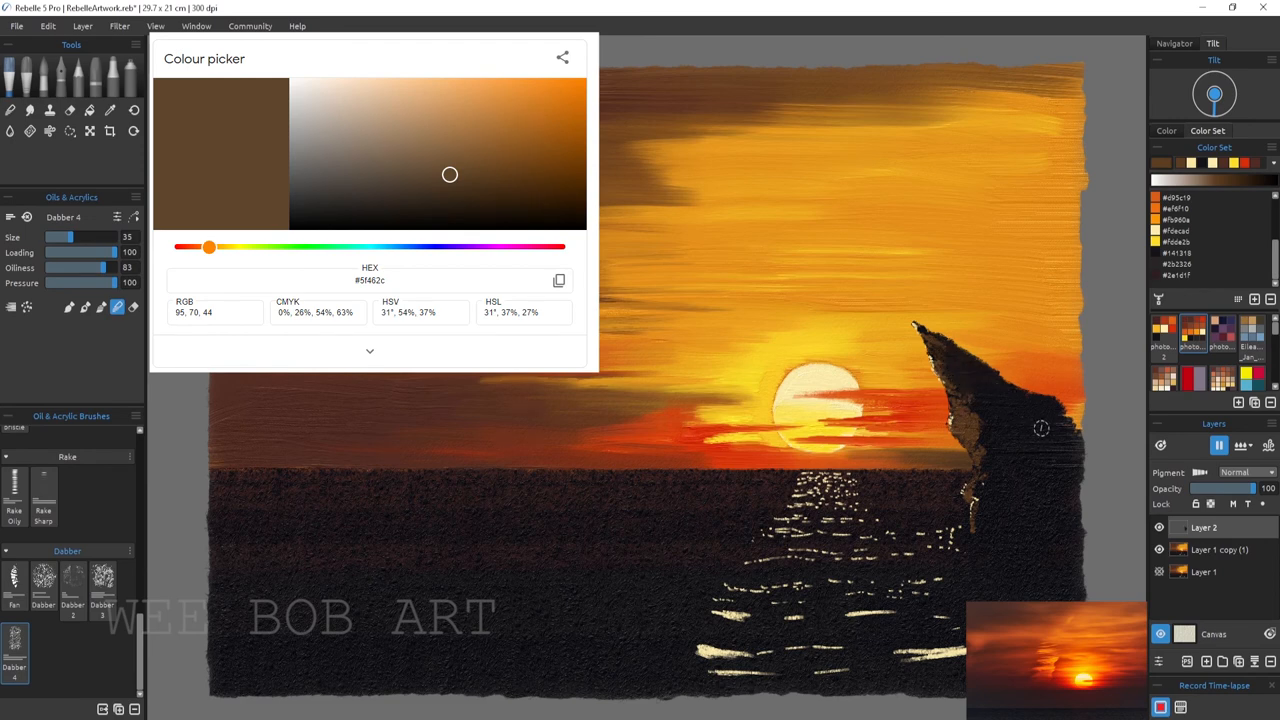
{"action": "mouse_move", "coordinate": [1057, 339]}
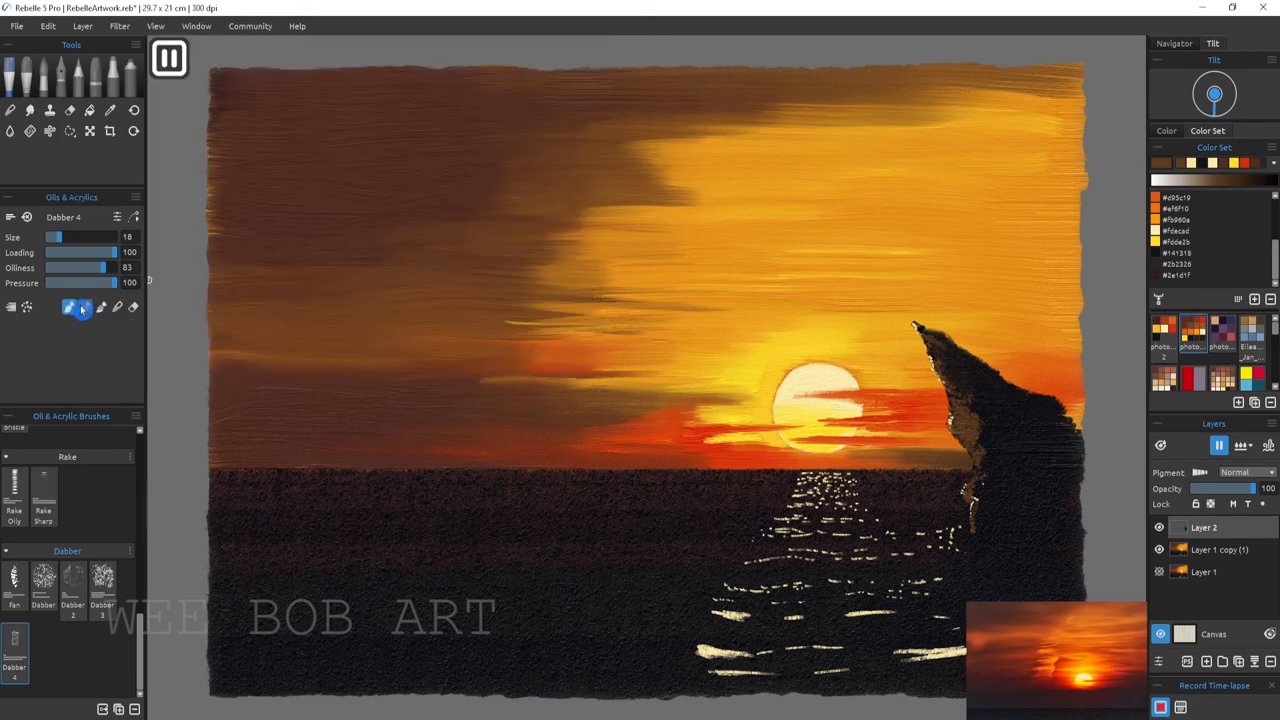
Step: Switch the brush from blending back to Paint mode
{"action": "left_click", "coordinate": [68, 307]}
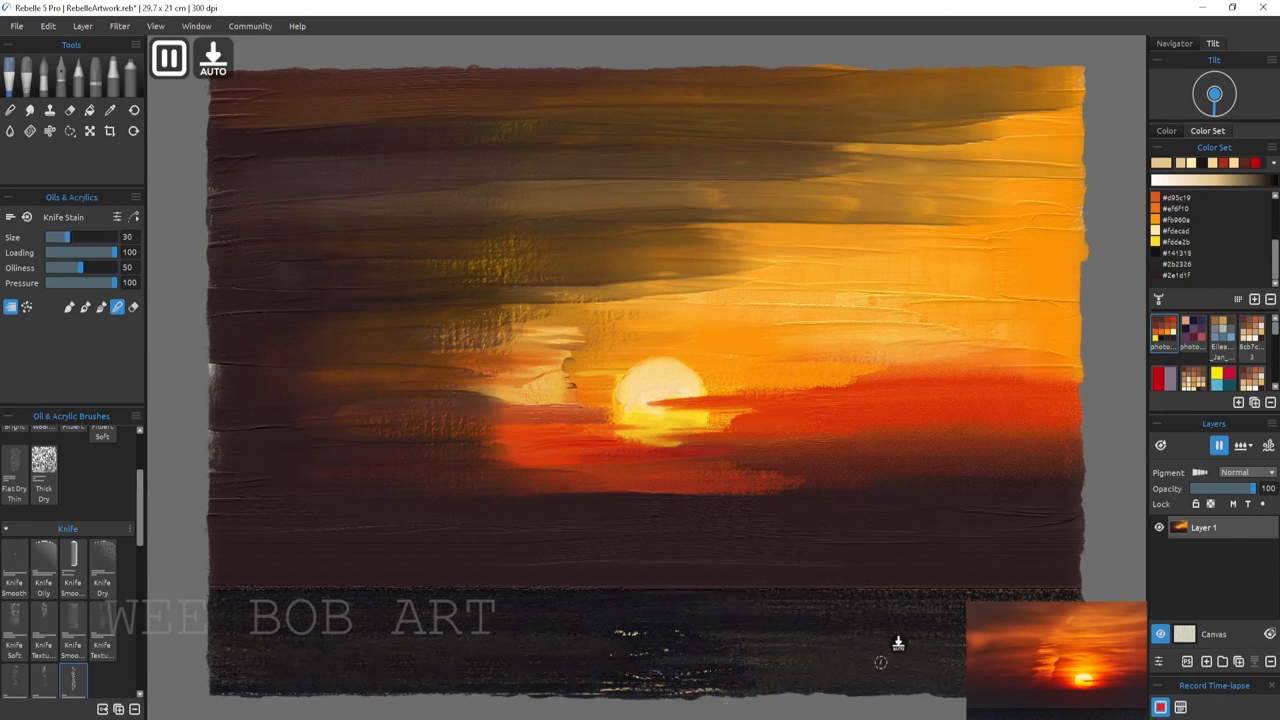
Step: Select the Liner brush for painting the tiny figure
{"action": "left_click", "coordinate": [102, 537]}
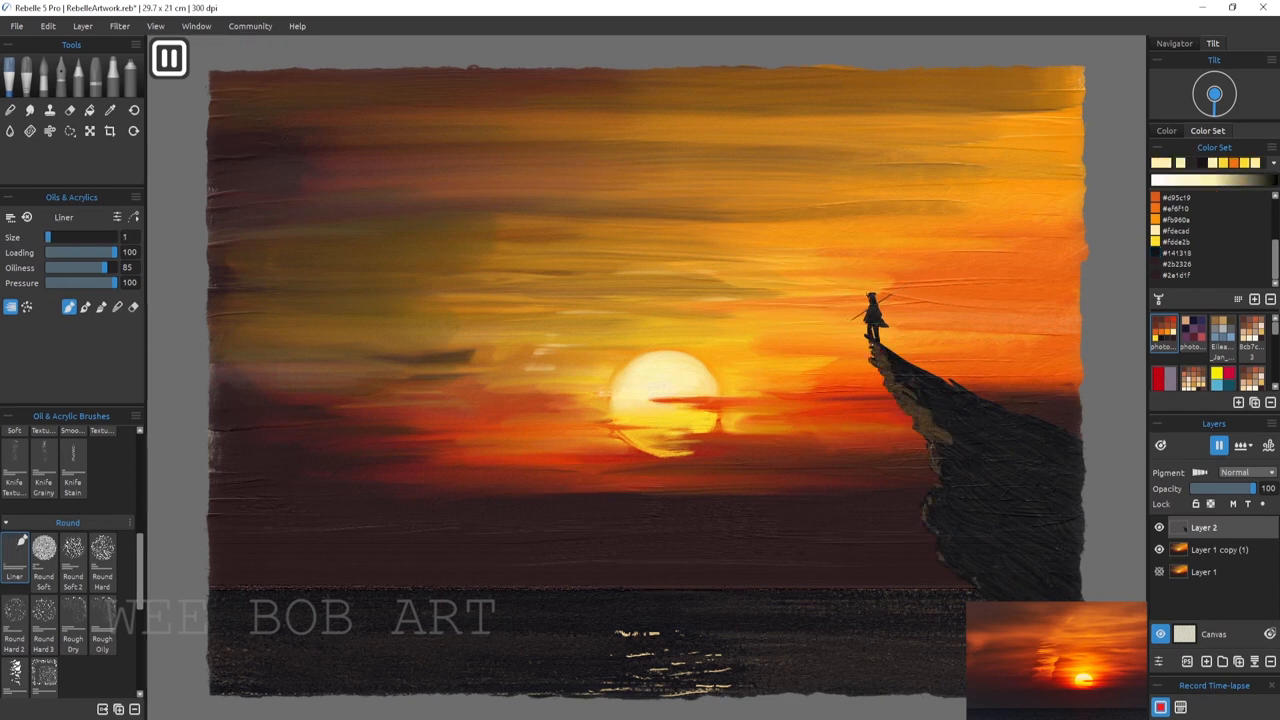
Step: Increase the brush size slightly, duplicate the layer, and select the Dabber 2 brush
{"action": "left_click_drag", "start_coordinate": [53, 237], "coordinate": [125, 237]}
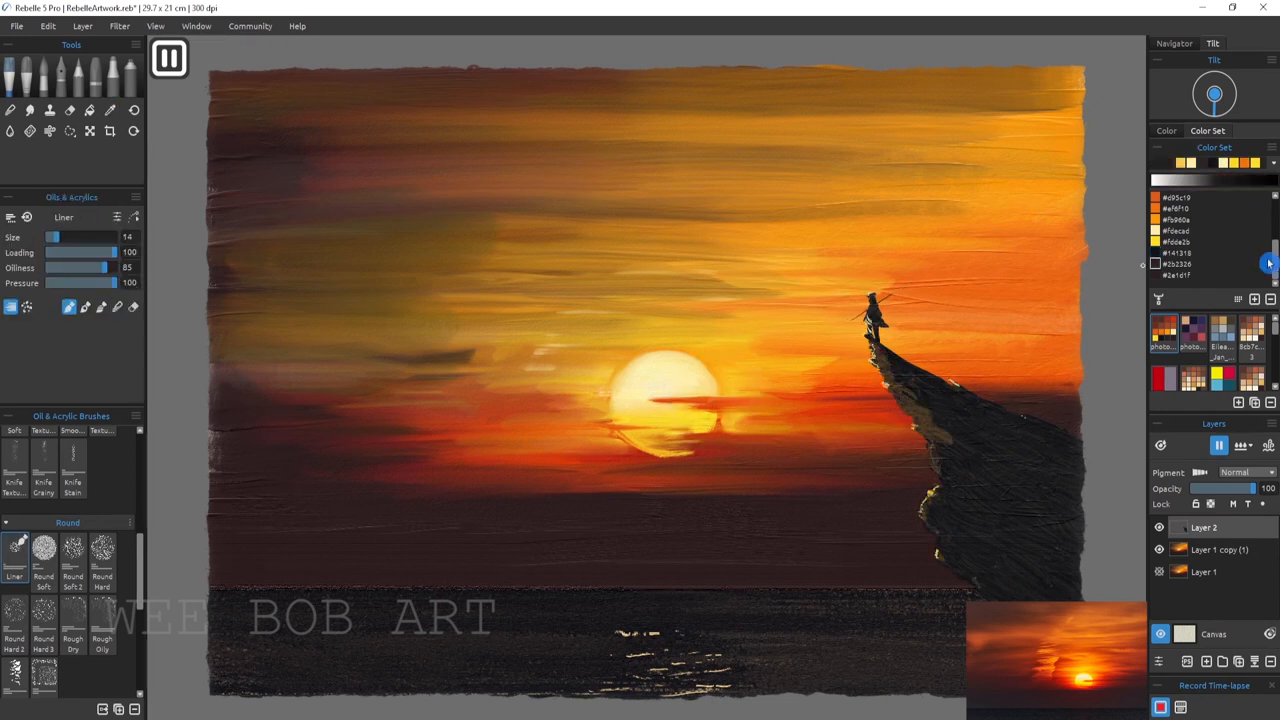
{"action": "left_click", "coordinate": [1166, 130]}
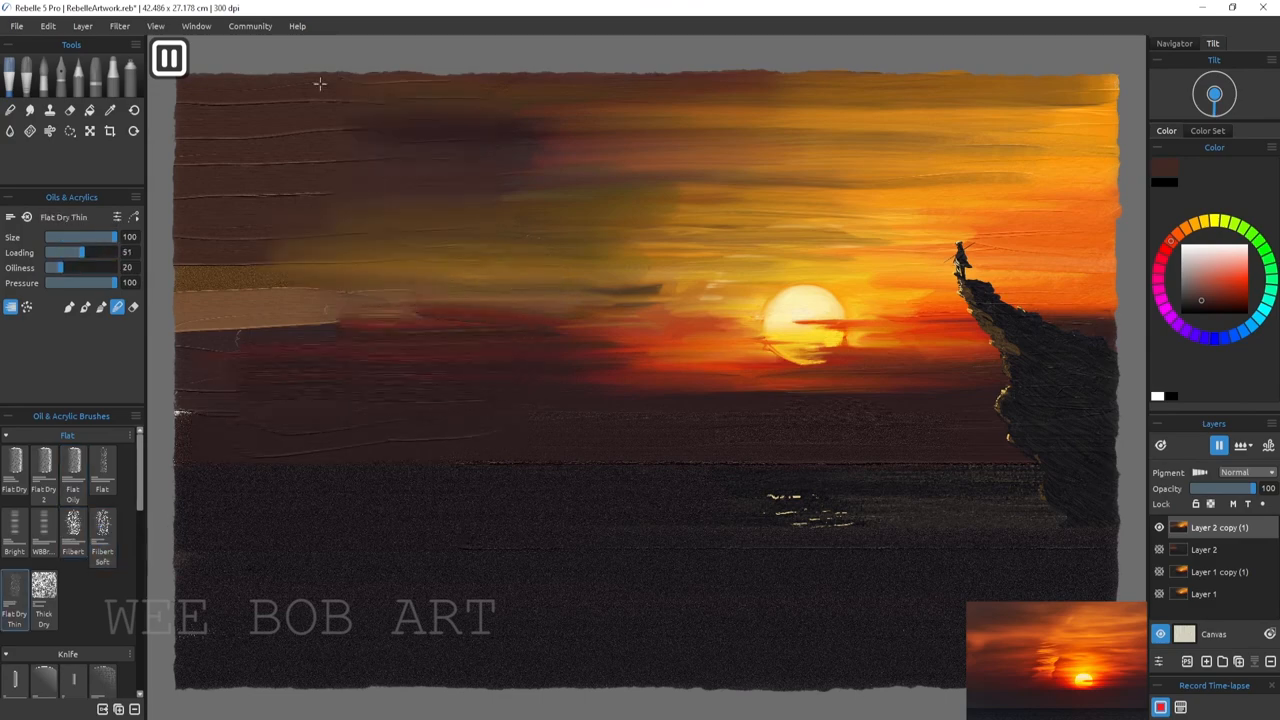
{"action": "left_click", "coordinate": [72, 590]}
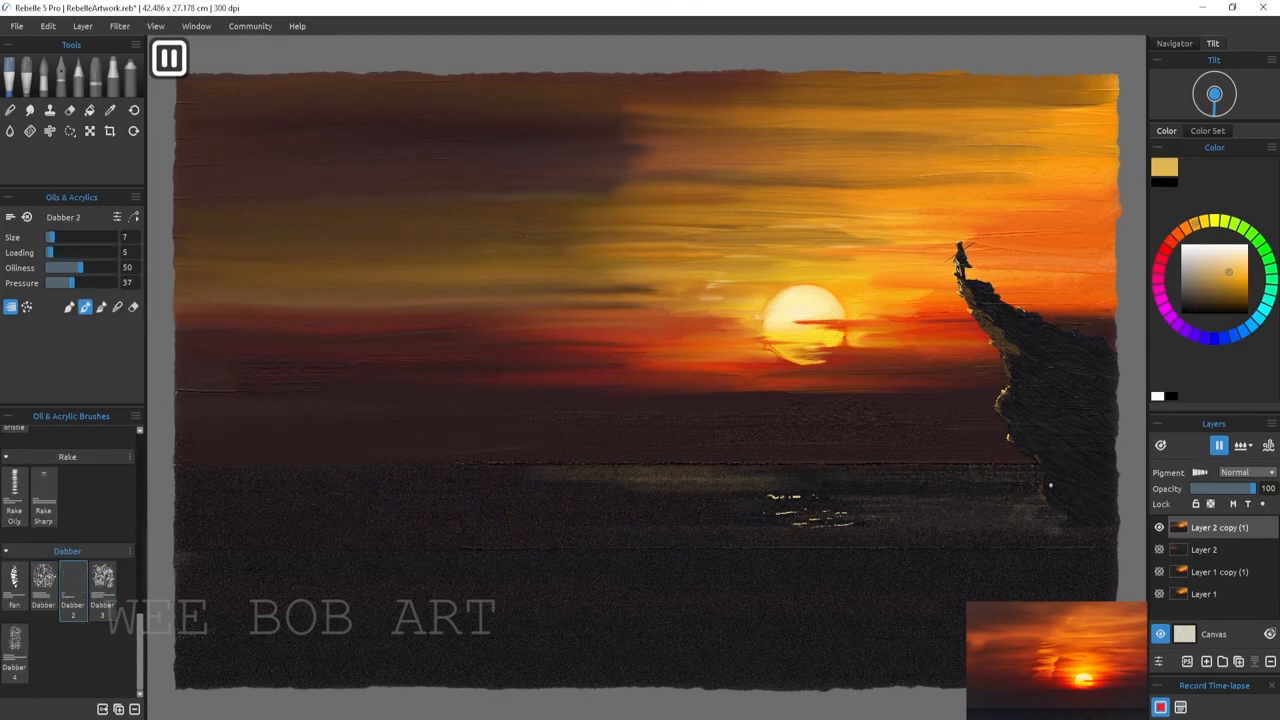